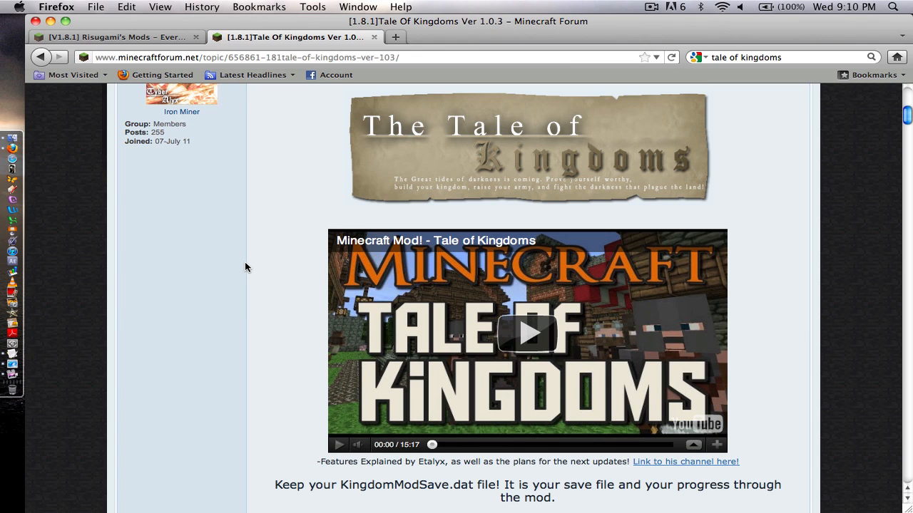
{"action": "mouse_move", "coordinate": [249, 267]}
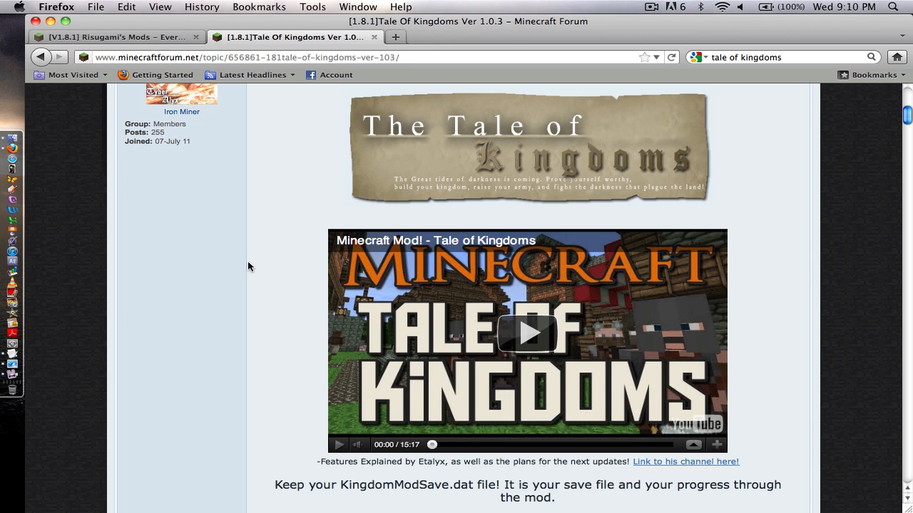
Close the launcher Options dialog after forcing an update and log in to launch the game.
{"action": "scroll", "scroll_direction": "up", "scroll_amount": 3}
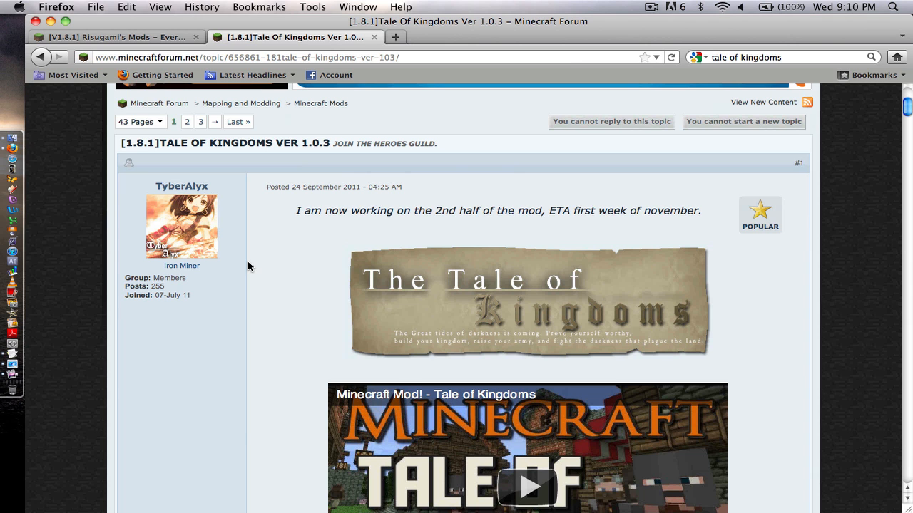
{"action": "scroll", "scroll_direction": "down", "scroll_amount": 3}
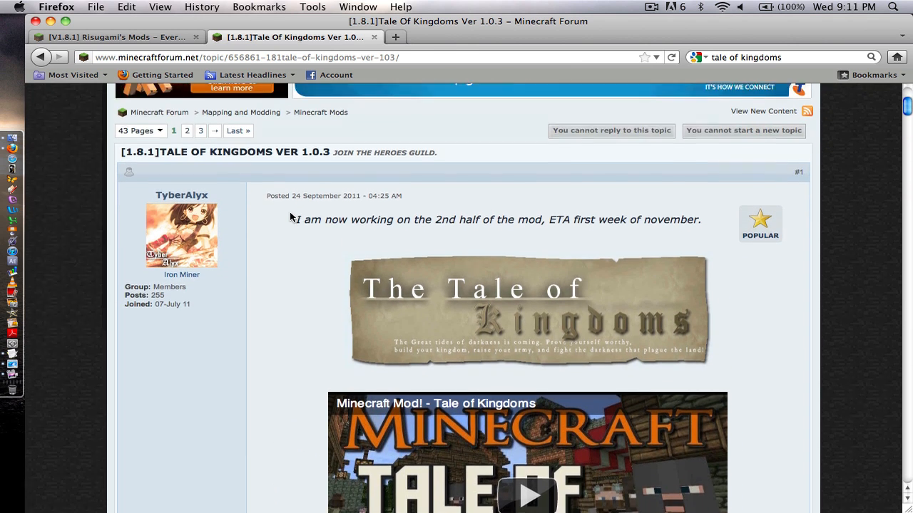
{"action": "scroll", "scroll_direction": "down", "scroll_amount": 3}
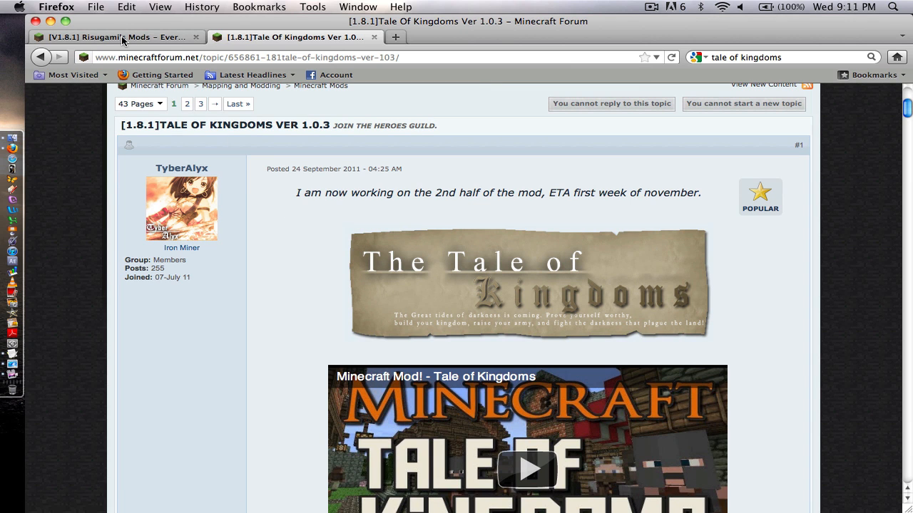
{"action": "mouse_move", "coordinate": [121, 37]}
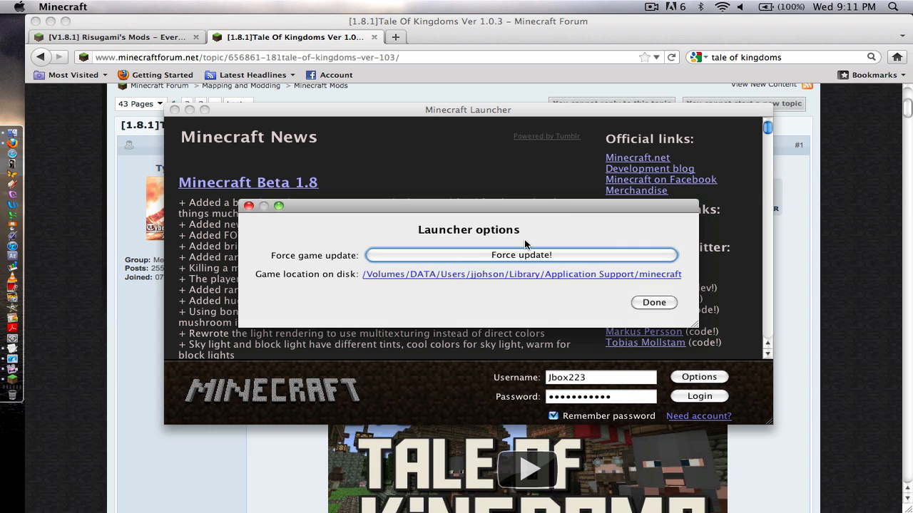
{"action": "left_click", "coordinate": [653, 302]}
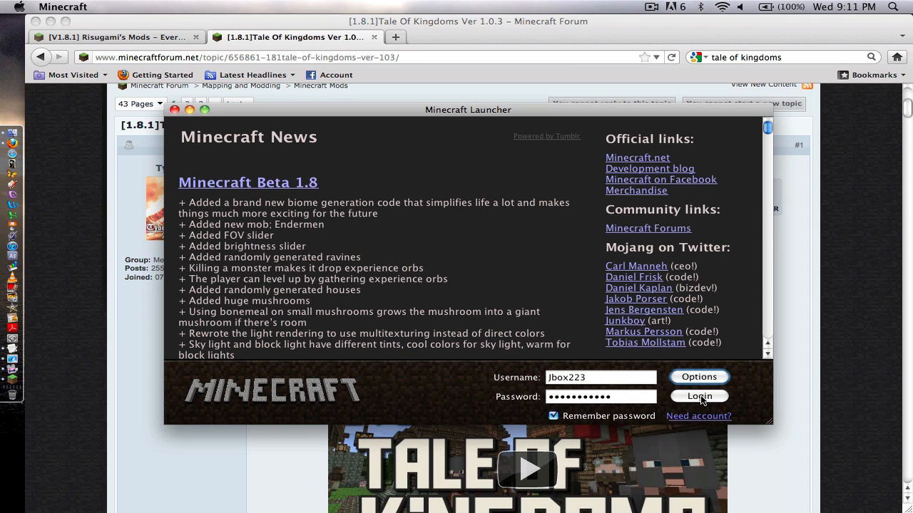
{"action": "left_click", "coordinate": [699, 397]}
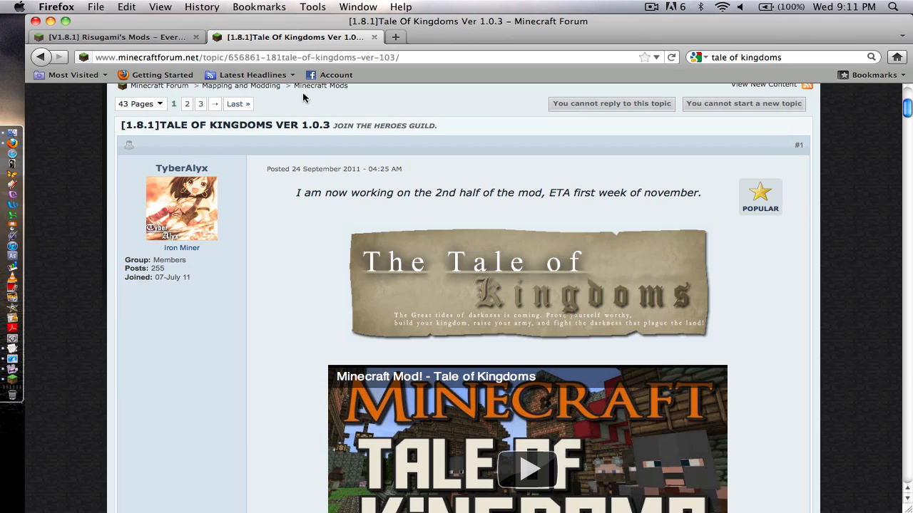
Scroll the Tale of Kingdoms post down to the Ver 1.0.3 download link and changelog.
{"action": "scroll", "scroll_direction": "down", "scroll_amount": 3}
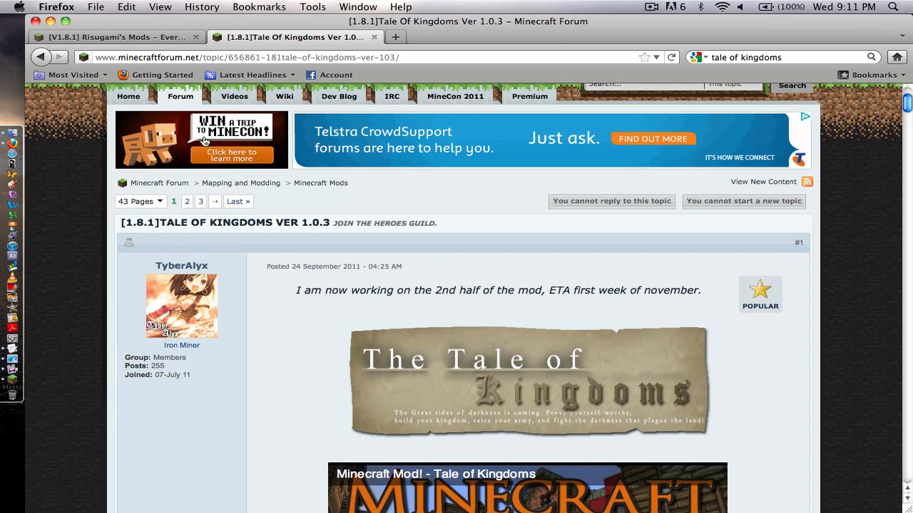
{"action": "mouse_move", "coordinate": [100, 36]}
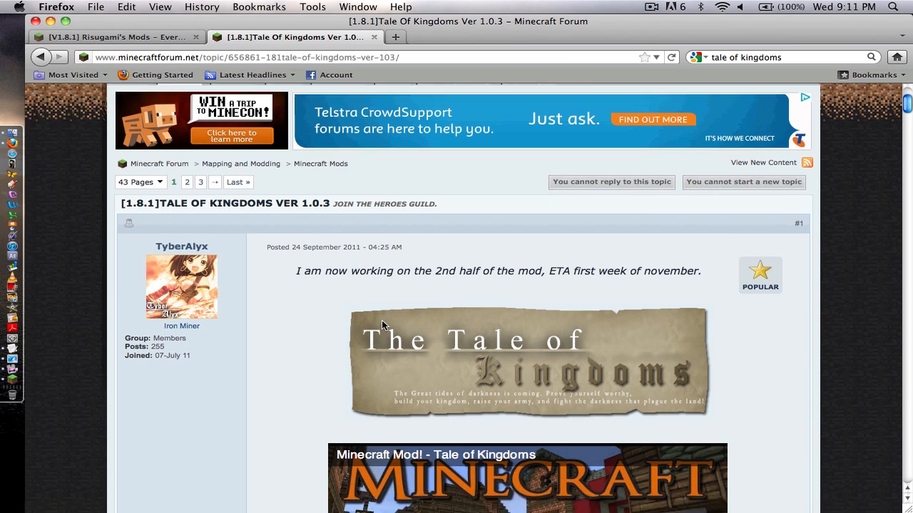
{"action": "scroll", "scroll_direction": "down", "scroll_amount": 3}
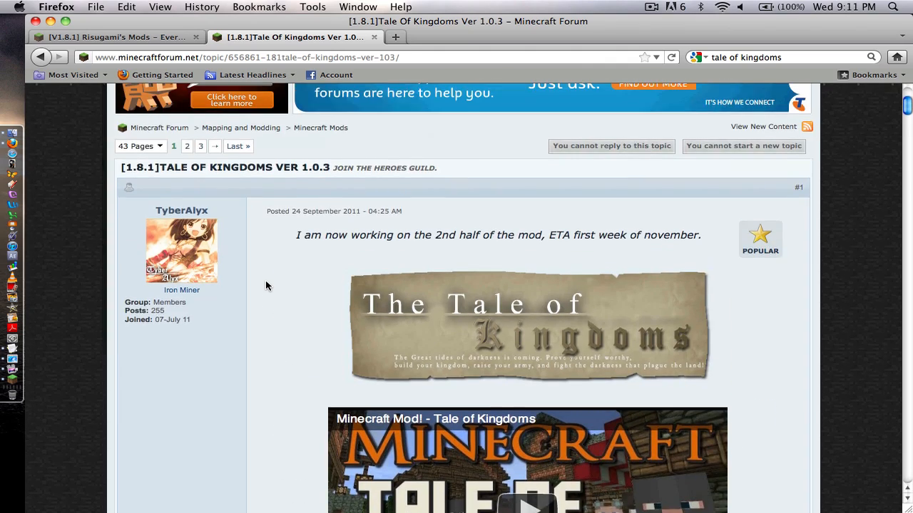
{"action": "scroll", "scroll_direction": "down", "scroll_amount": 3}
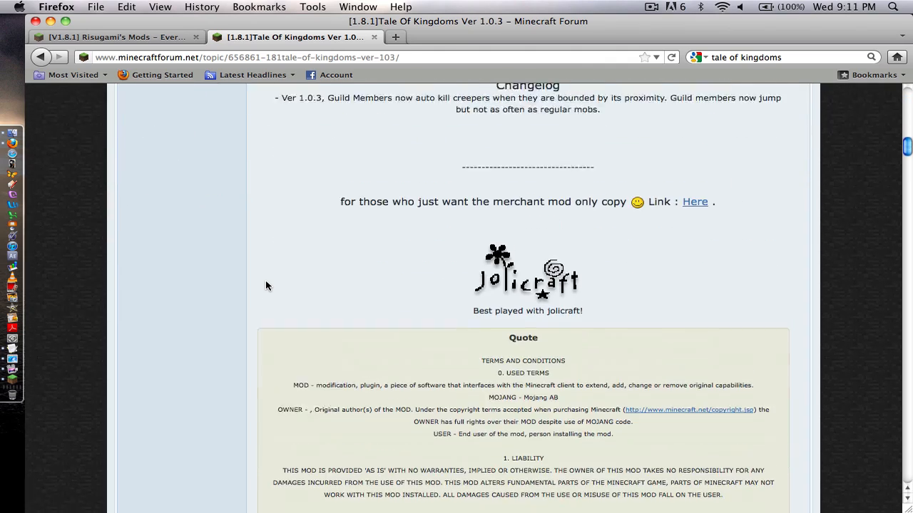
{"action": "scroll", "scroll_direction": "down", "scroll_amount": 3}
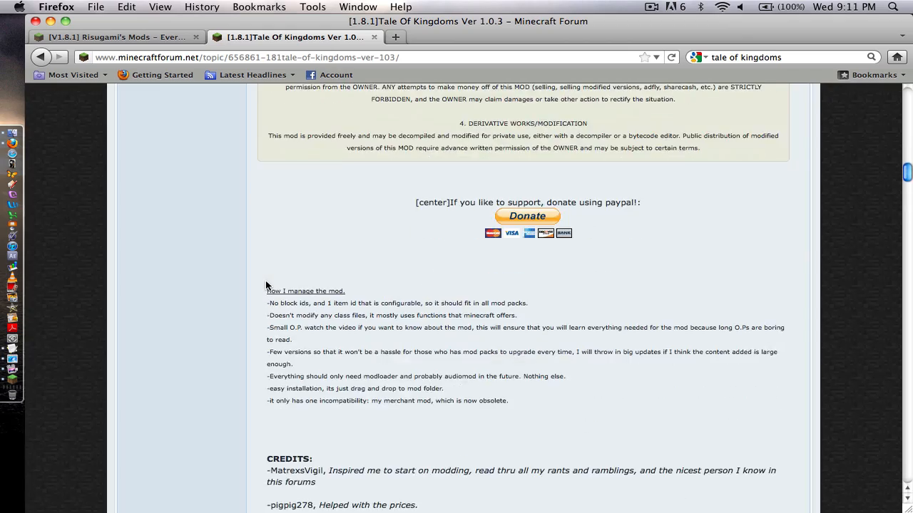
{"action": "scroll", "scroll_direction": "up", "scroll_amount": 3}
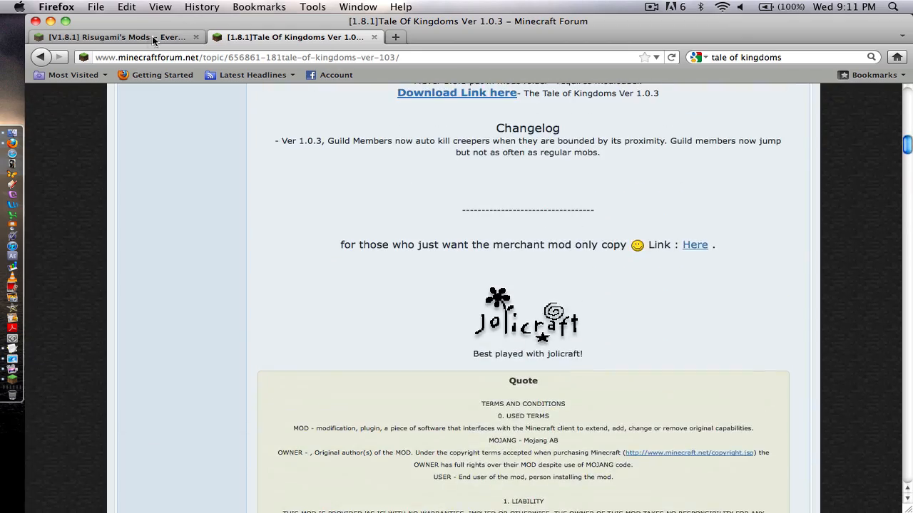
Switch to Risugami's Mods topic and select the Macintosh installation commands.
{"action": "left_click", "coordinate": [107, 37]}
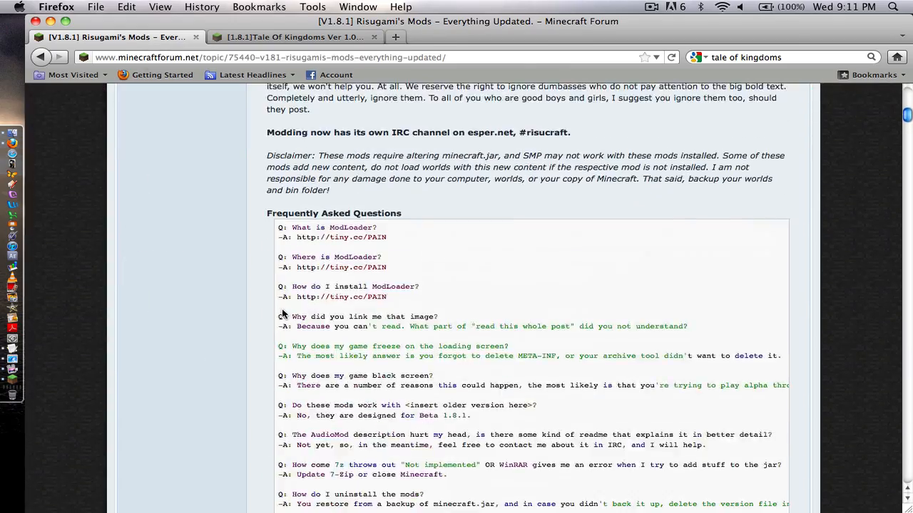
{"action": "scroll", "scroll_direction": "down", "scroll_amount": 3}
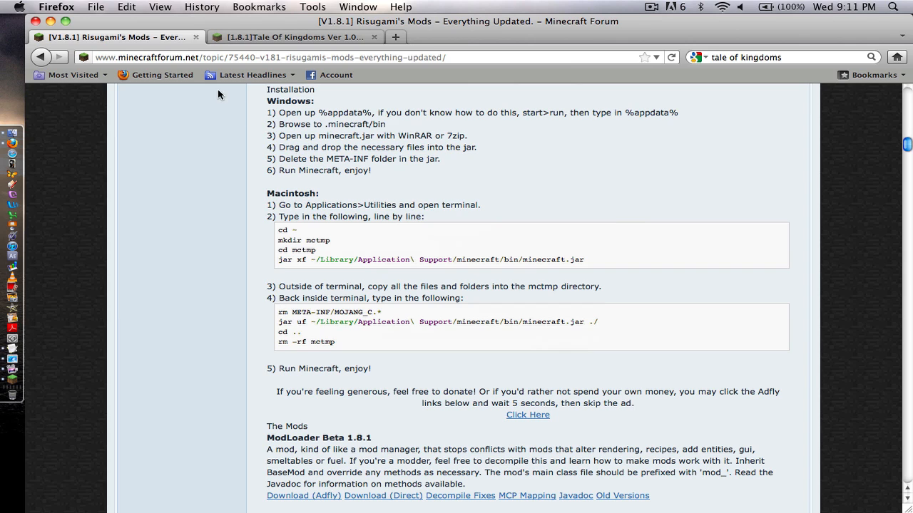
{"action": "left_click_drag", "start_coordinate": [267, 205], "coordinate": [478, 268]}
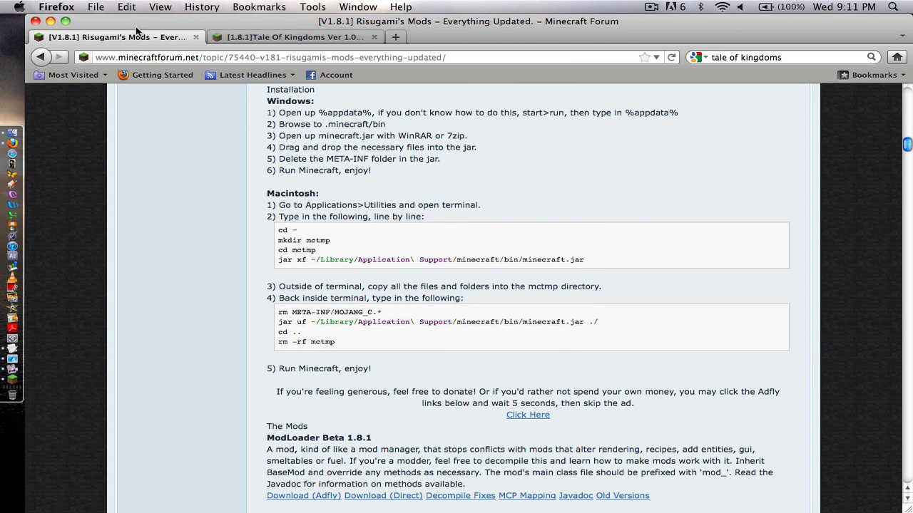
{"action": "left_click", "coordinate": [303, 38]}
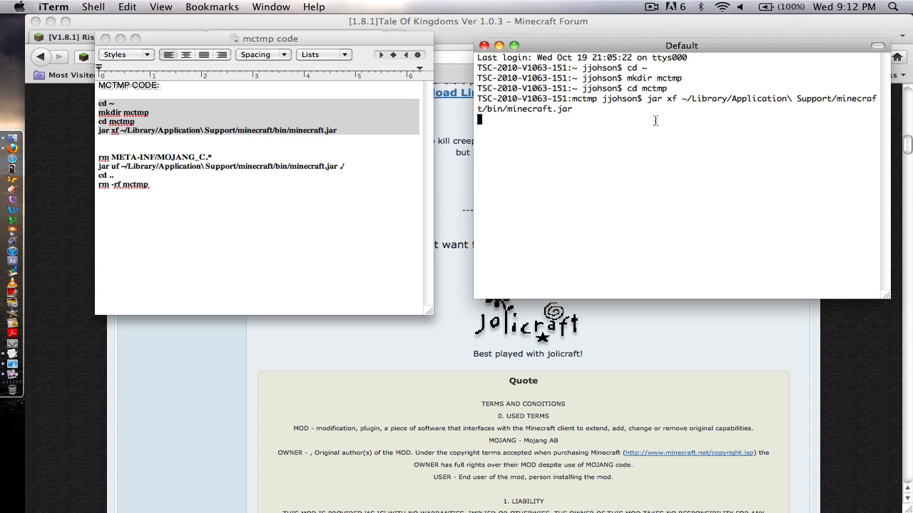
Run the jar xf command extracting minecraft.jar into the mctmp folder.
{"action": "key", "text": "Return"}
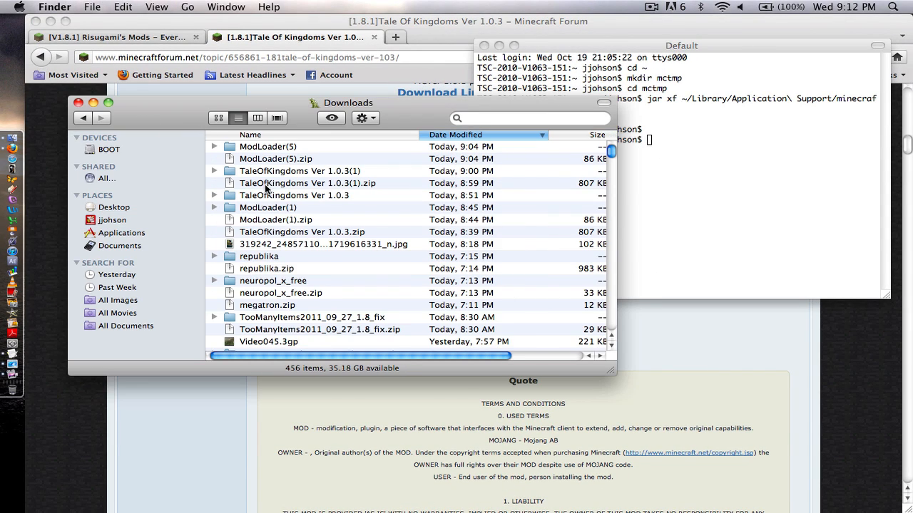
Copy all ModLoader files into mctmp, replacing the existing class files.
{"action": "double_click", "coordinate": [298, 171]}
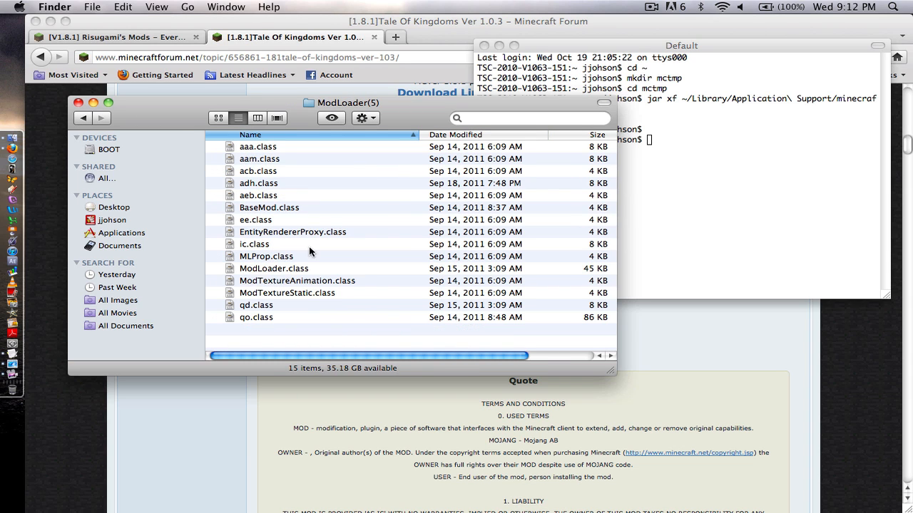
{"action": "key", "text": "cmd+a"}
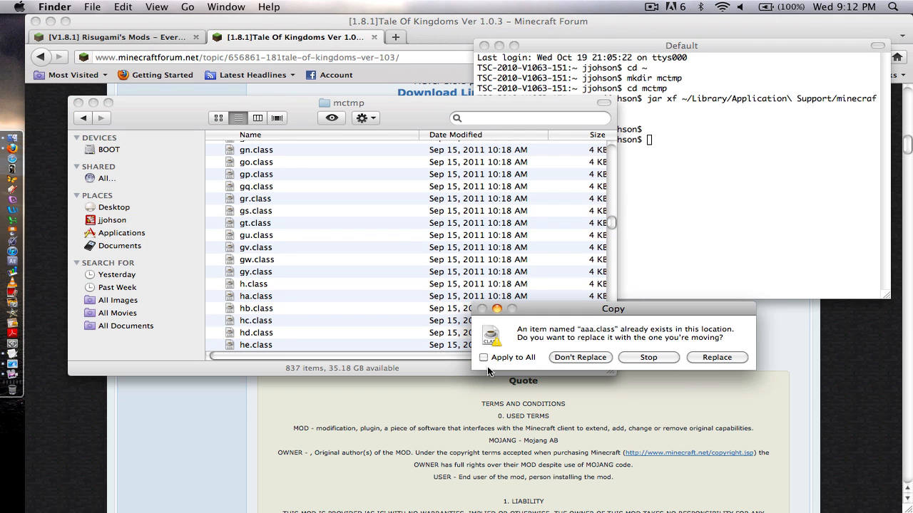
{"action": "left_click", "coordinate": [717, 357]}
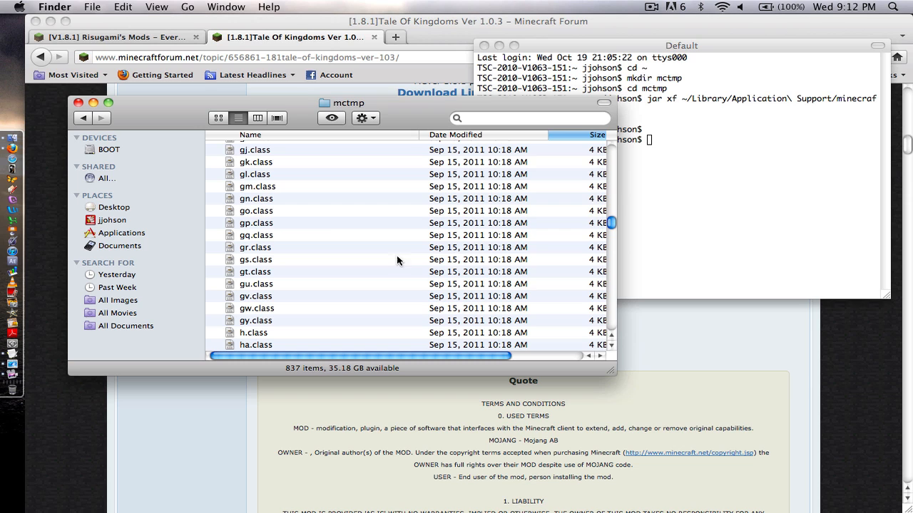
{"action": "left_click", "coordinate": [111, 219]}
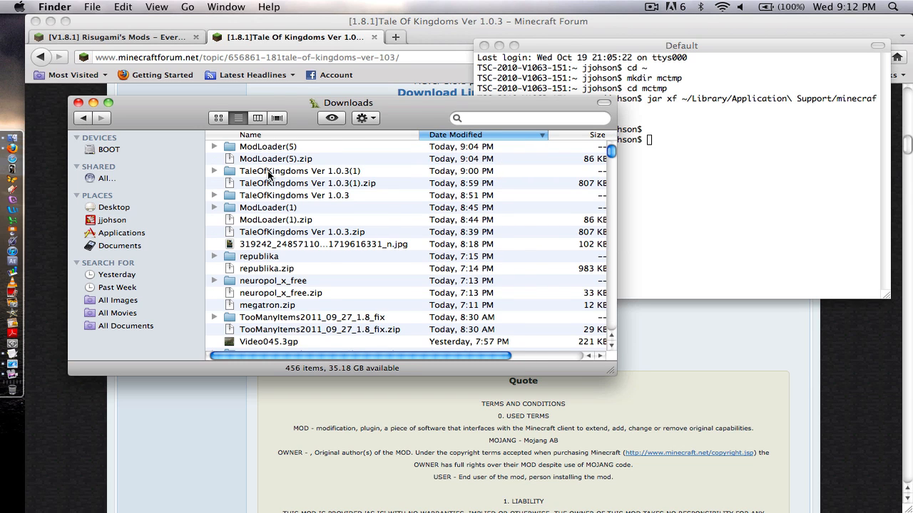
Copy all TaleOfKingdoms Ver 1.0.3 files into the mctmp folder.
{"action": "double_click", "coordinate": [298, 171]}
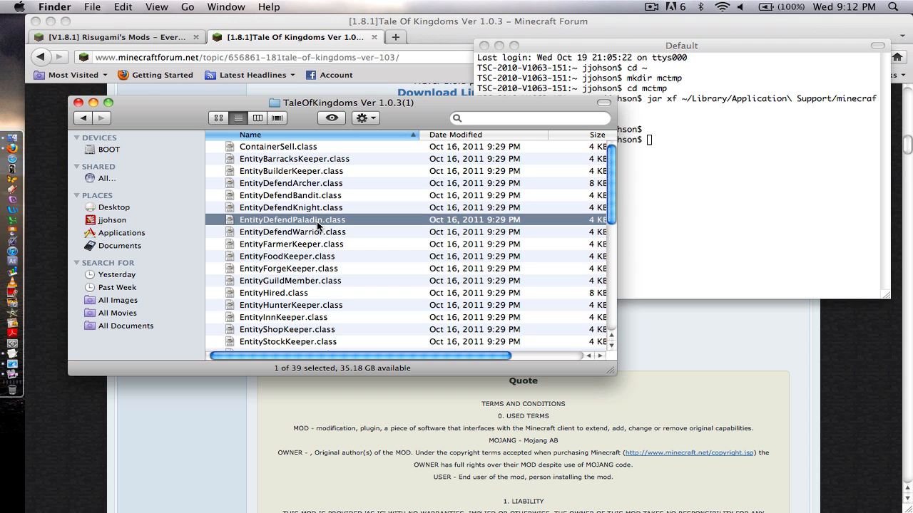
{"action": "key", "text": "cmd+a"}
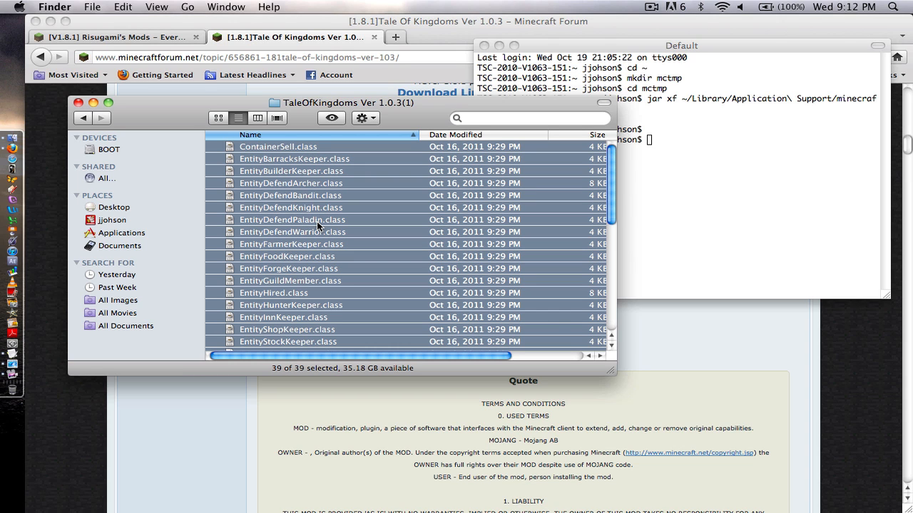
{"action": "scroll", "scroll_direction": "down", "scroll_amount": 3}
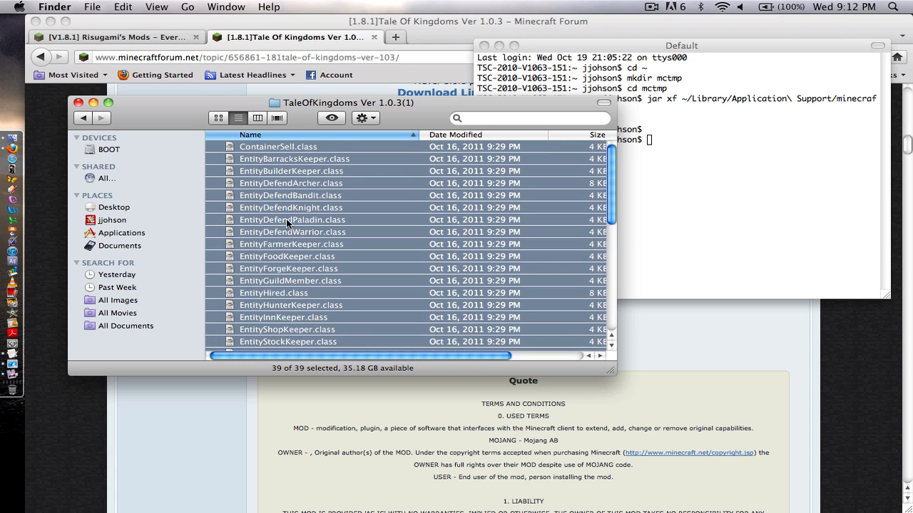
{"action": "mouse_move", "coordinate": [128, 217]}
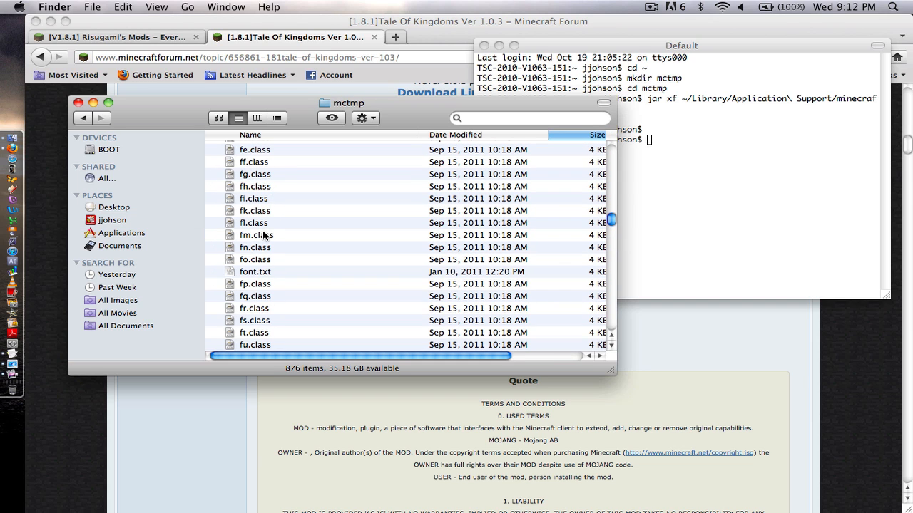
{"action": "scroll", "scroll_direction": "down", "scroll_amount": 3}
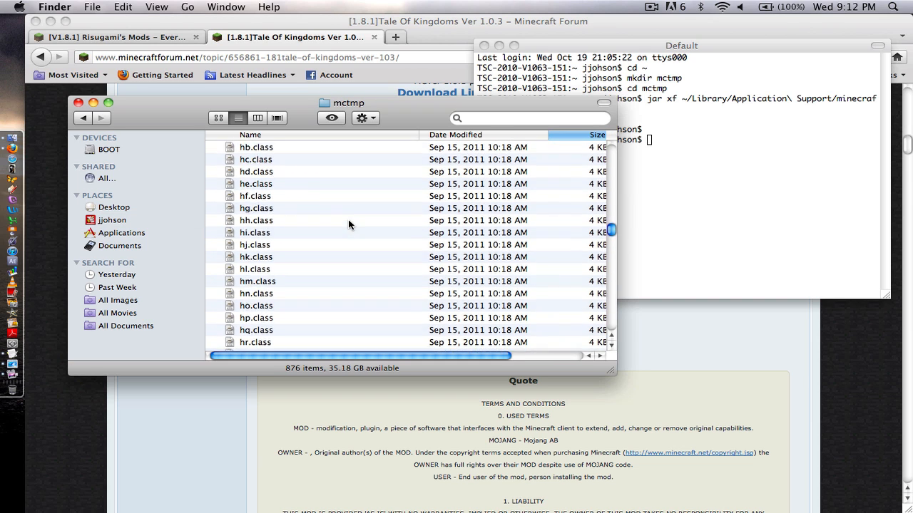
{"action": "scroll", "scroll_direction": "down", "scroll_amount": 3}
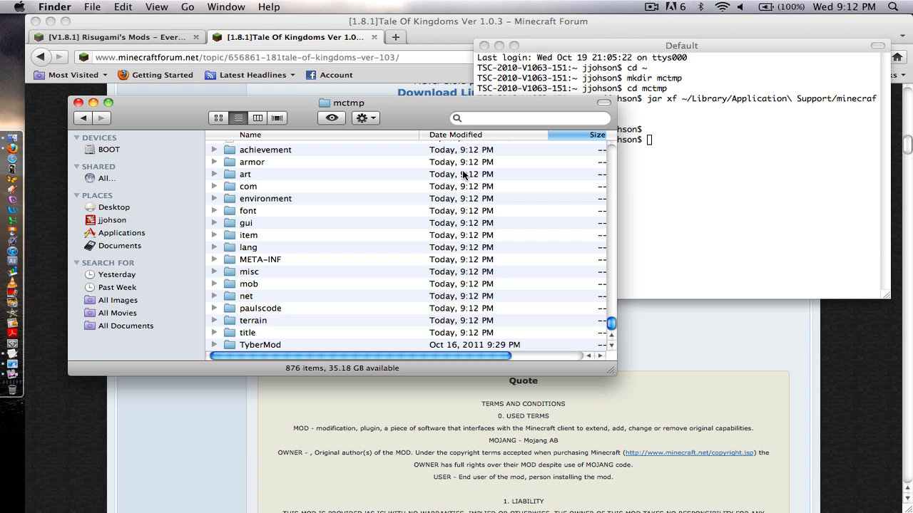
{"action": "left_click", "coordinate": [259, 345]}
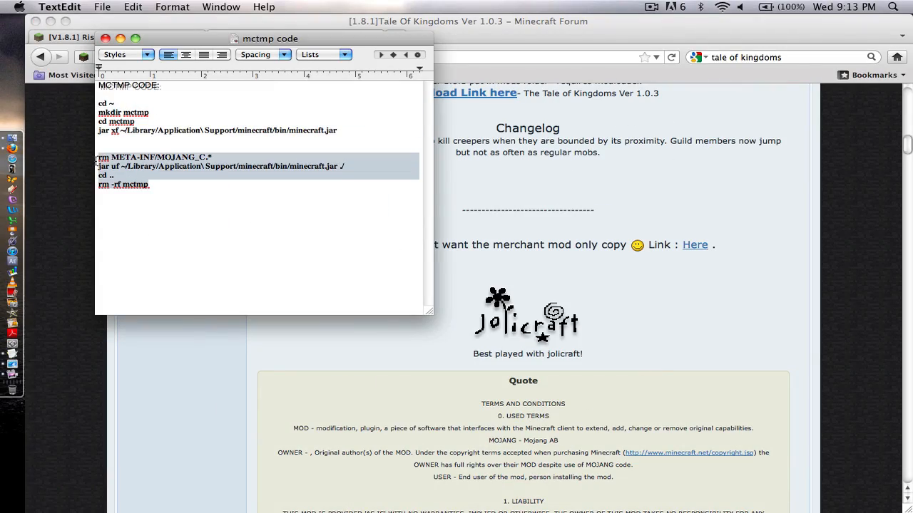
{"action": "mouse_move", "coordinate": [566, 445]}
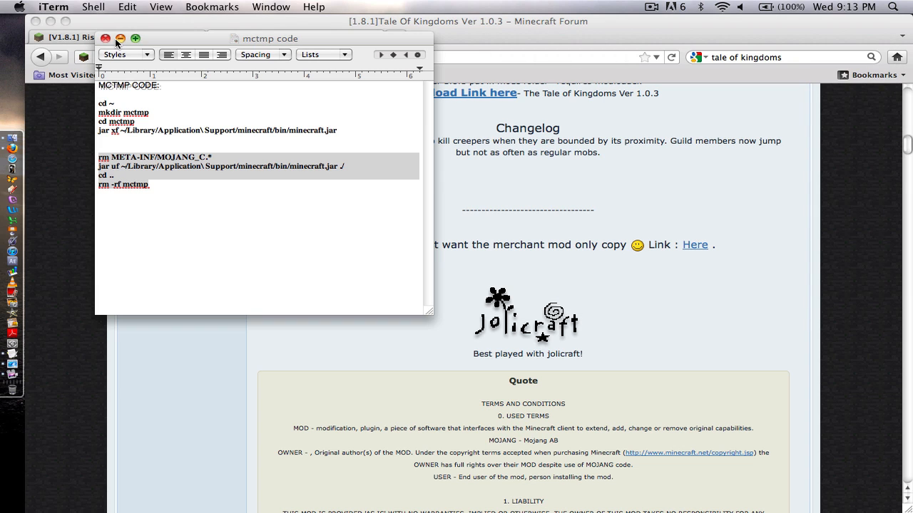
Bring the iTerm window forward to repack minecraft.jar from mctmp.
{"action": "left_click", "coordinate": [106, 37]}
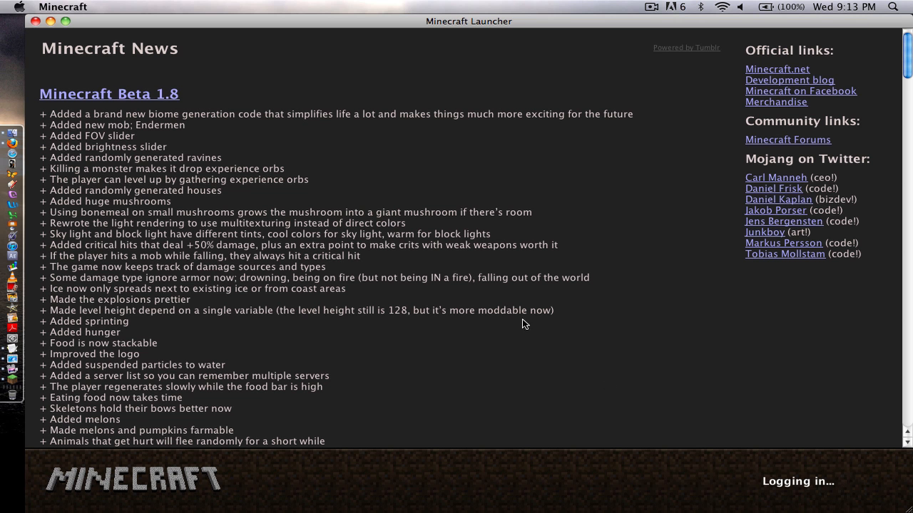
{"action": "mouse_move", "coordinate": [453, 279]}
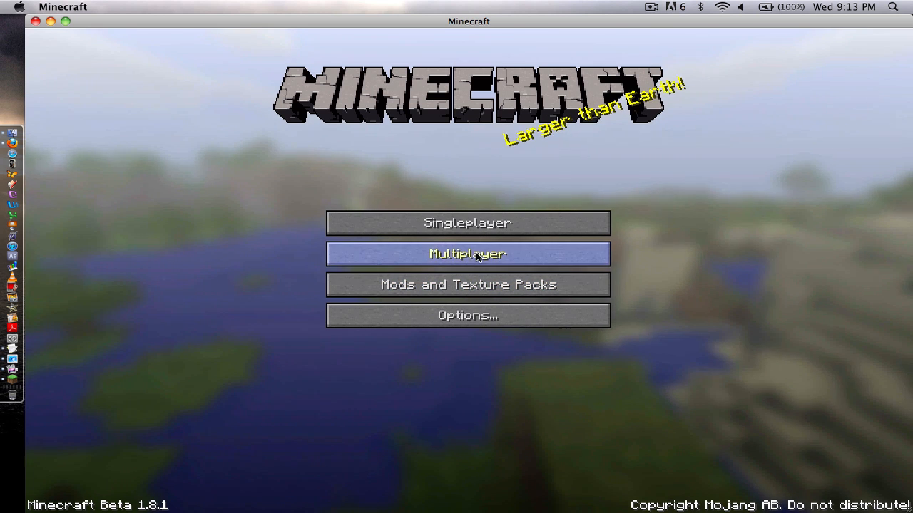
Start creating a new single-player world named beginning with 'Tal'.
{"action": "left_click", "coordinate": [468, 222]}
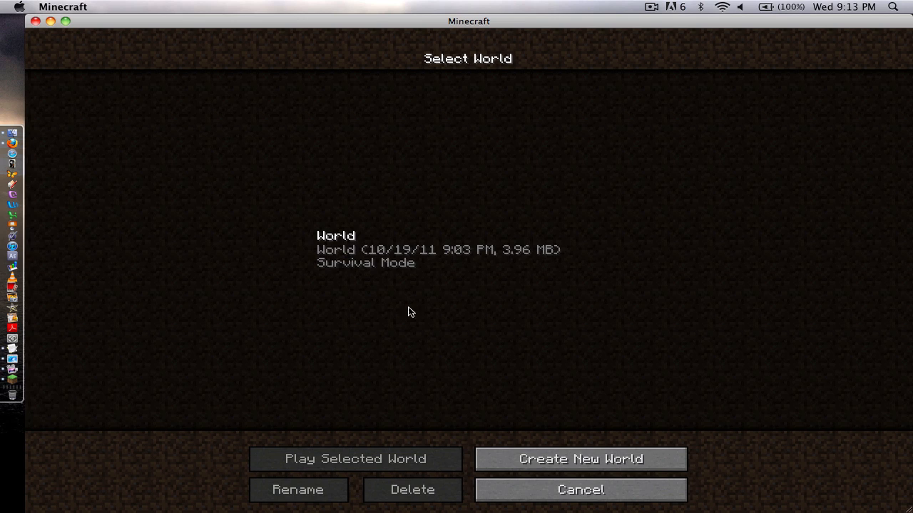
{"action": "left_click", "coordinate": [579, 459]}
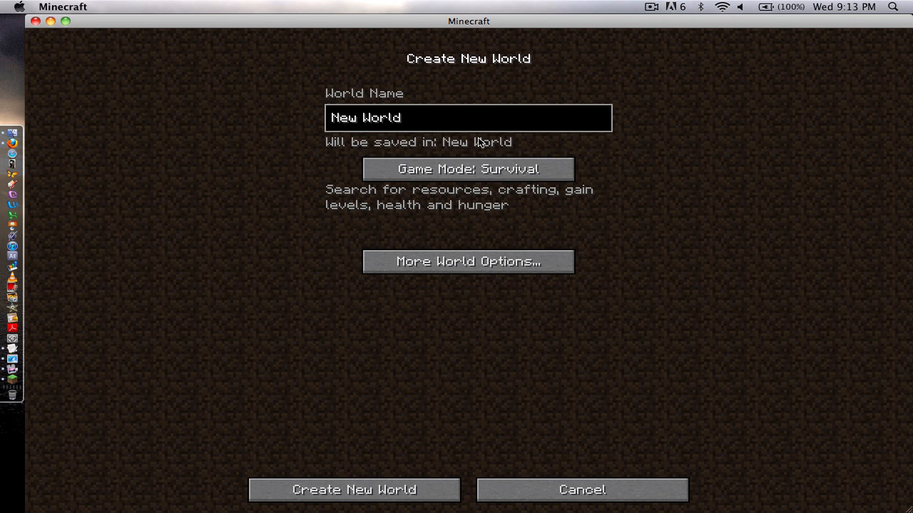
{"action": "type", "text": "Tal"}
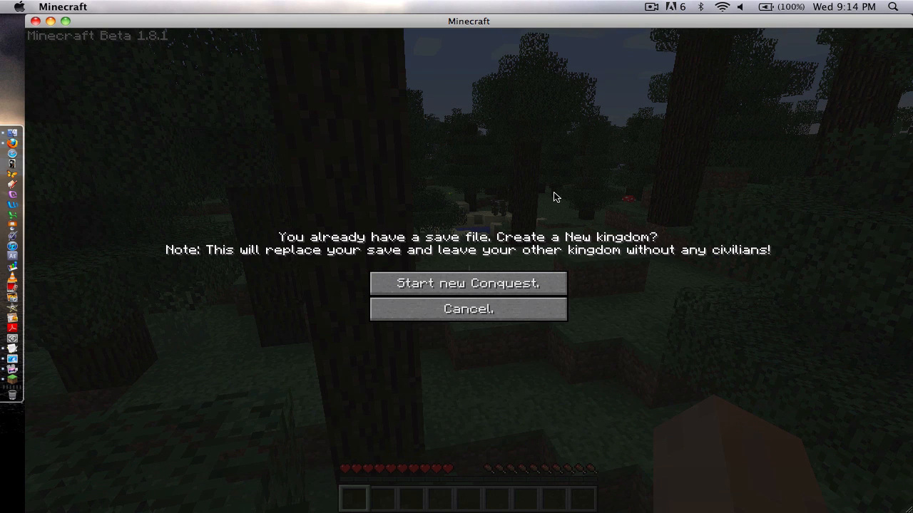
{"action": "mouse_move", "coordinate": [489, 282]}
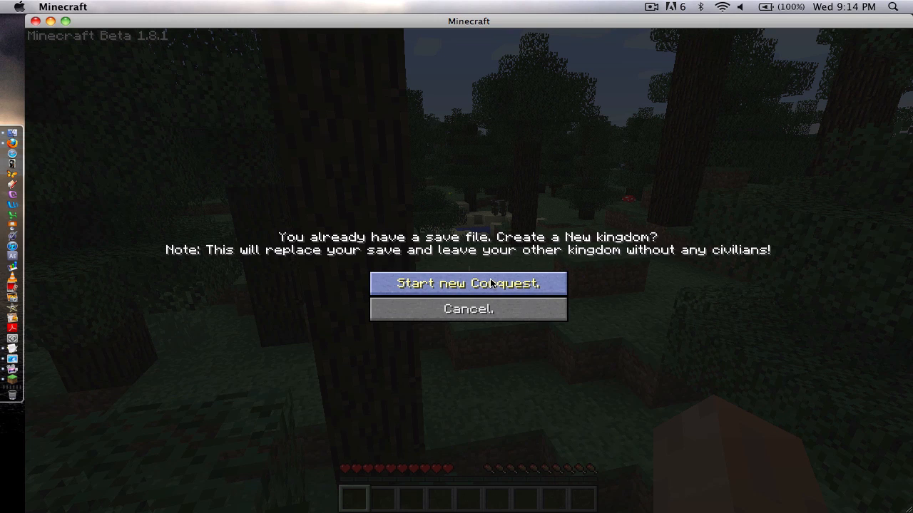
{"action": "mouse_move", "coordinate": [484, 288]}
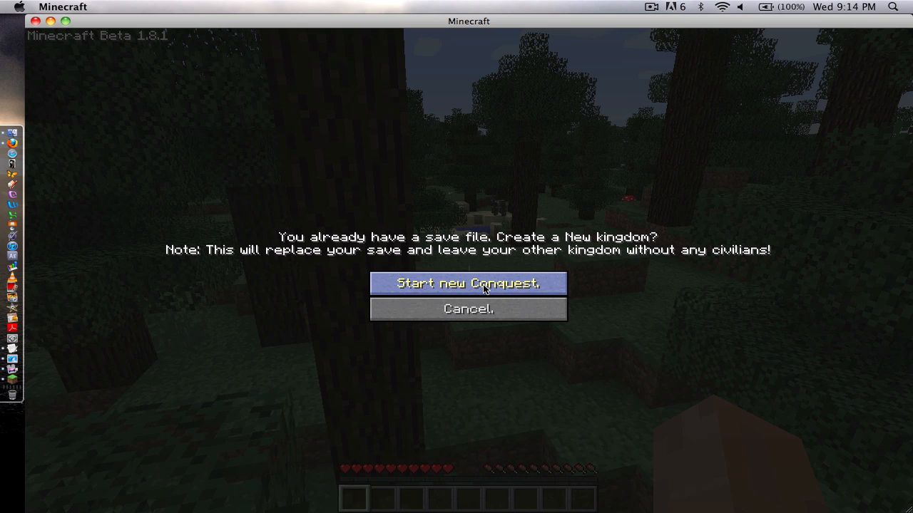
Start a new conquest, replacing the old kingdom save.
{"action": "left_click", "coordinate": [468, 283]}
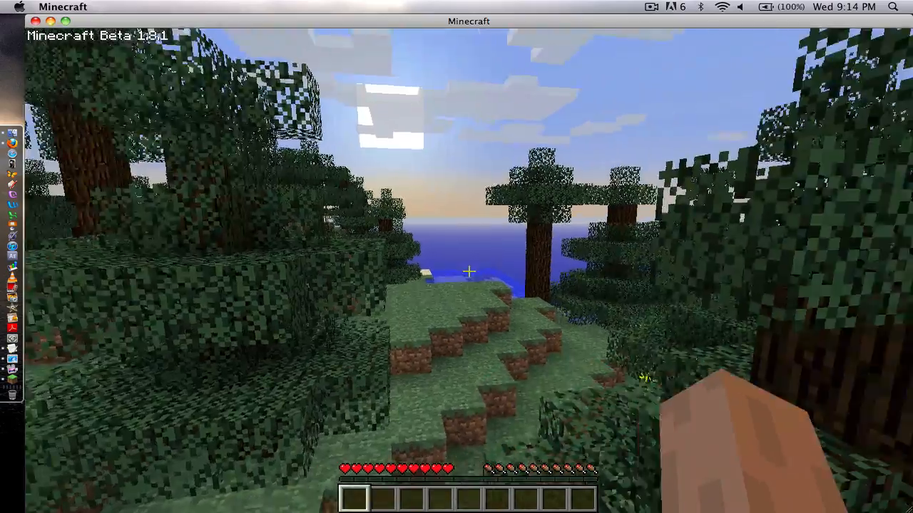
{"action": "mouse_move", "coordinate": [468, 271]}
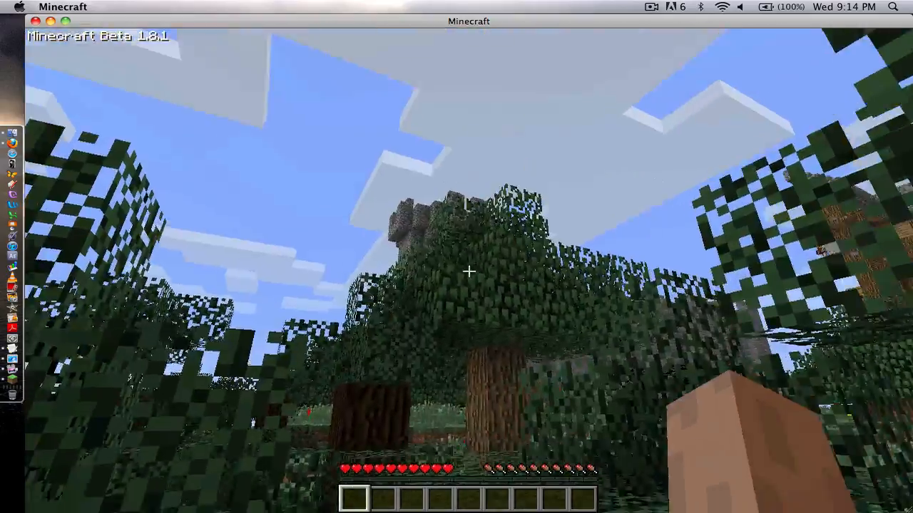
{"action": "mouse_move", "coordinate": [456, 271]}
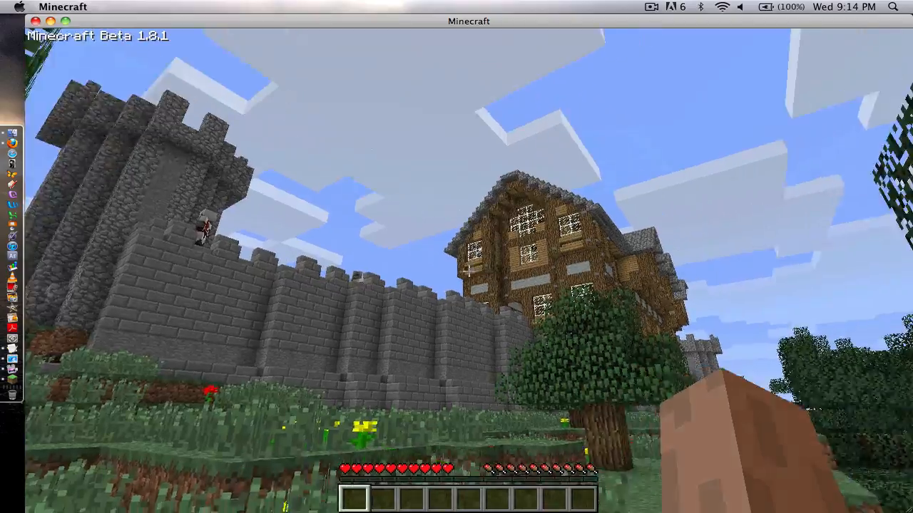
{"action": "mouse_move", "coordinate": [468, 273]}
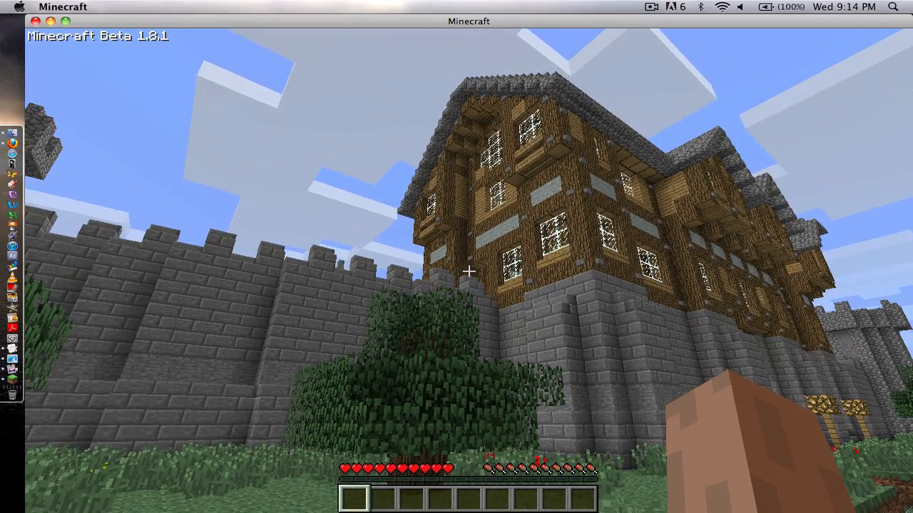
{"action": "mouse_move", "coordinate": [471, 271]}
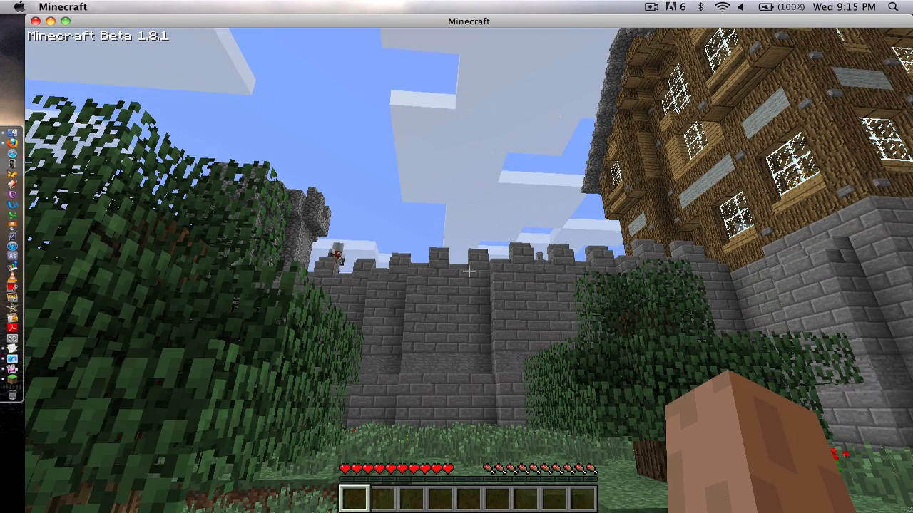
{"action": "mouse_move", "coordinate": [469, 273]}
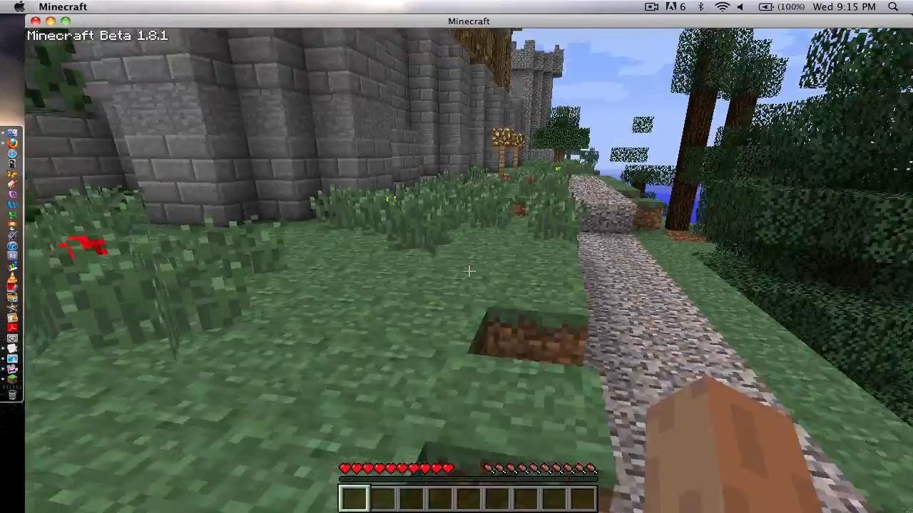
{"action": "mouse_move", "coordinate": [469, 271]}
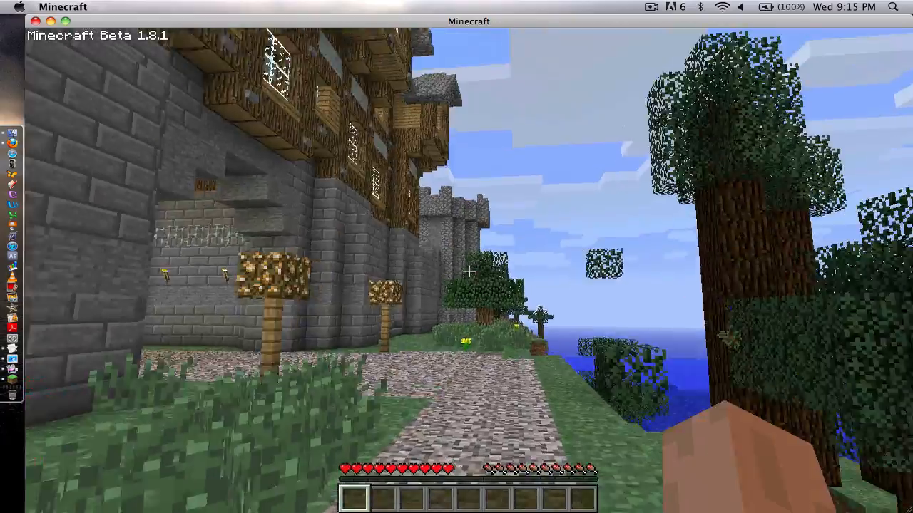
{"action": "mouse_move", "coordinate": [468, 271]}
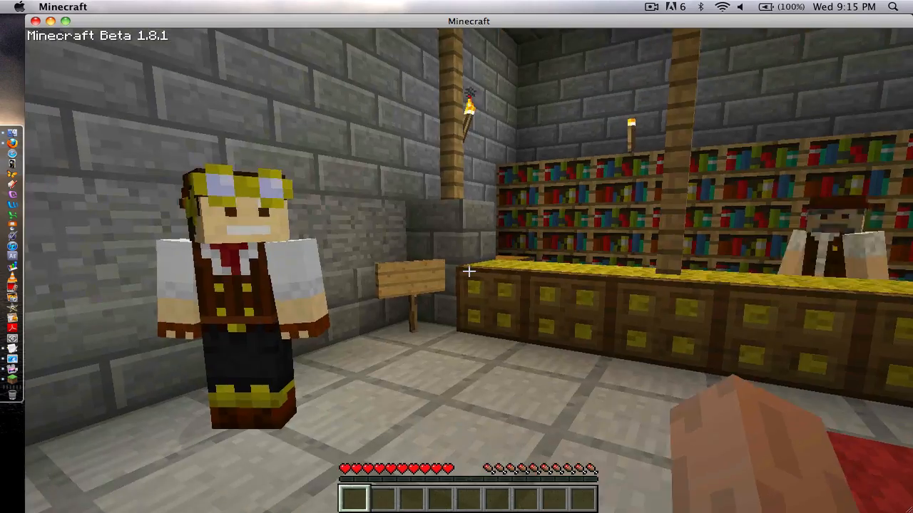
{"action": "mouse_move", "coordinate": [468, 271]}
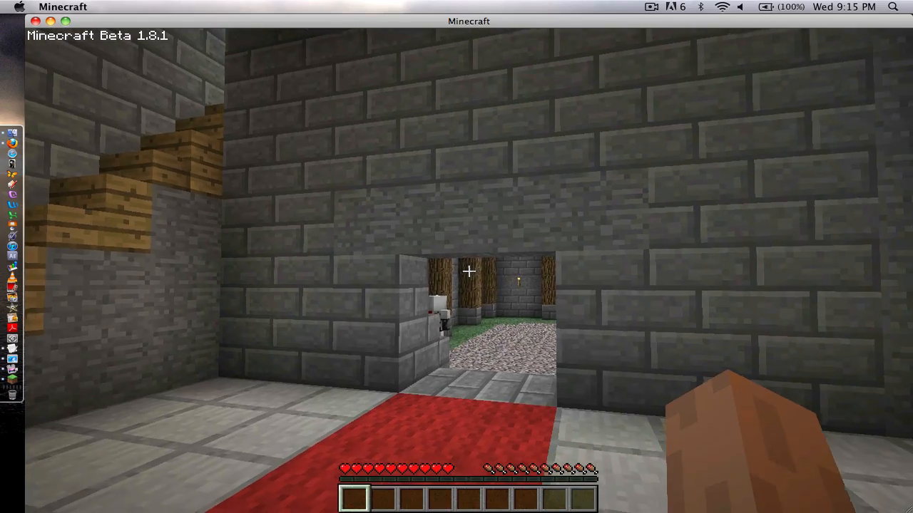